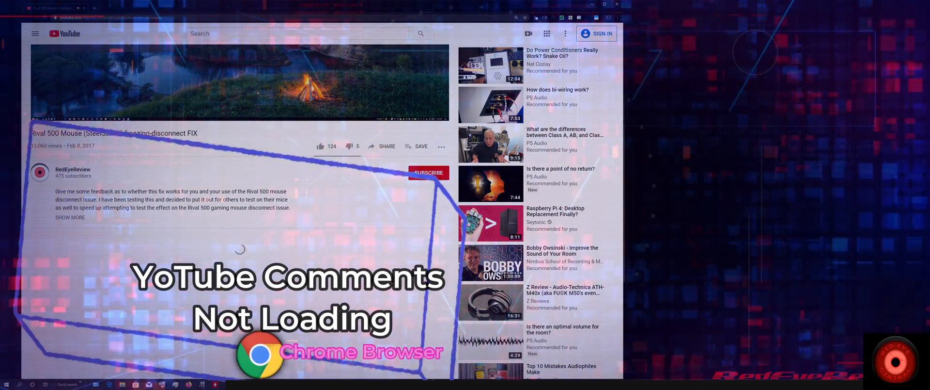
Open Chrome's About Chrome page from the three-dot menu.
click(671, 17)
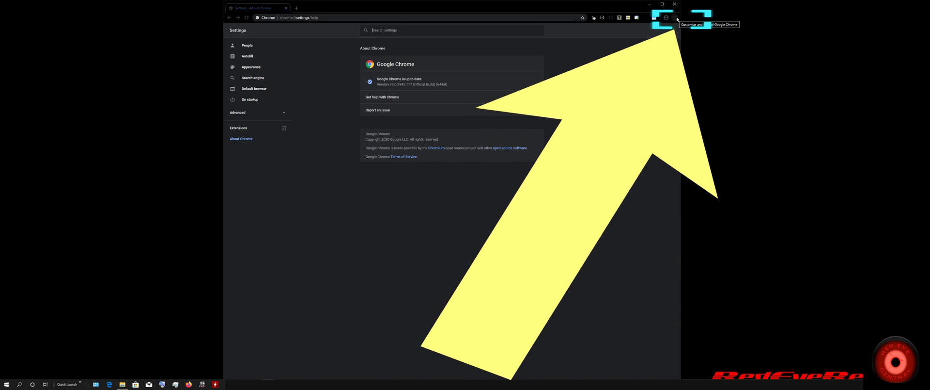
Open Chrome Settings and go to Privacy and security's Cookies and site data page.
click(674, 17)
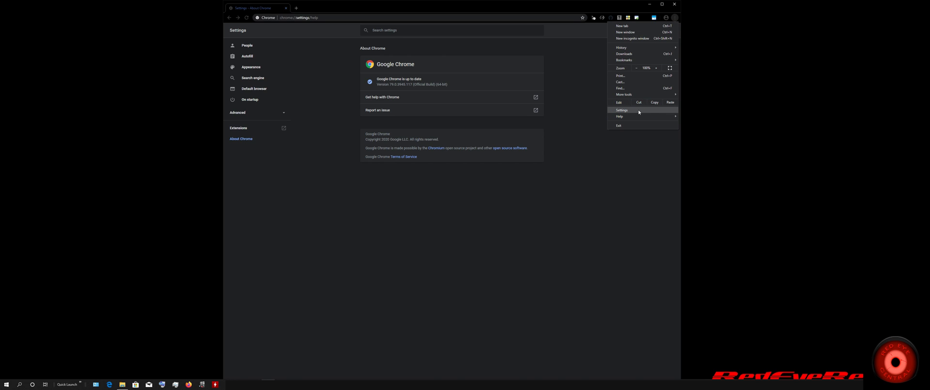
click(621, 110)
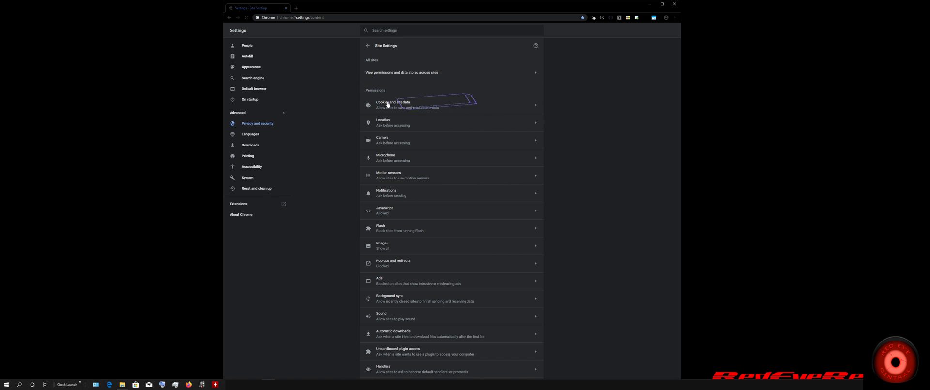
click(393, 103)
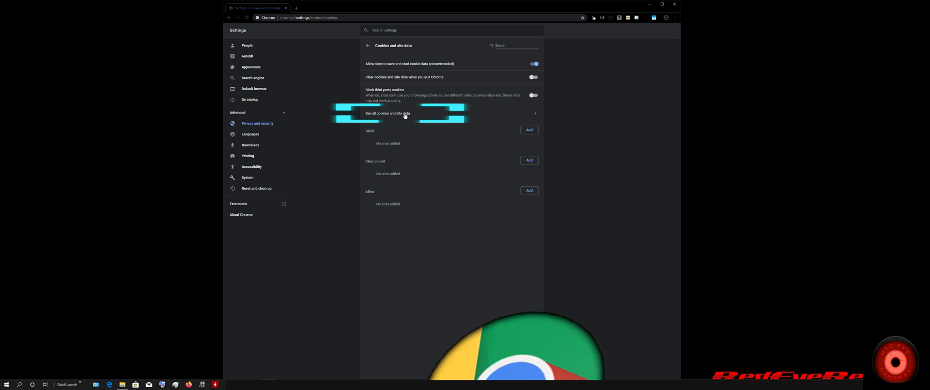
Filter all cookies and site data by 'you' and clear all matching entries.
click(387, 113)
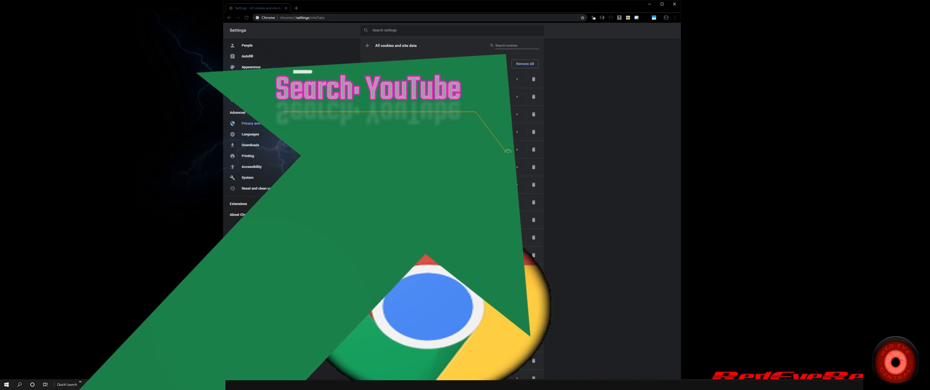
text(you)
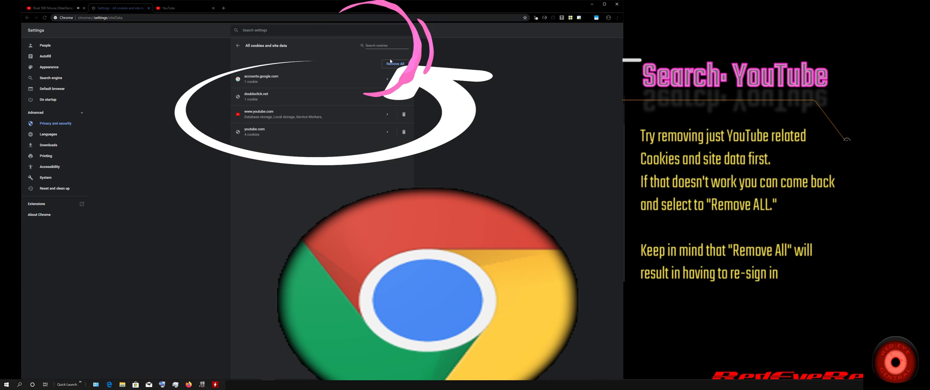
click(395, 63)
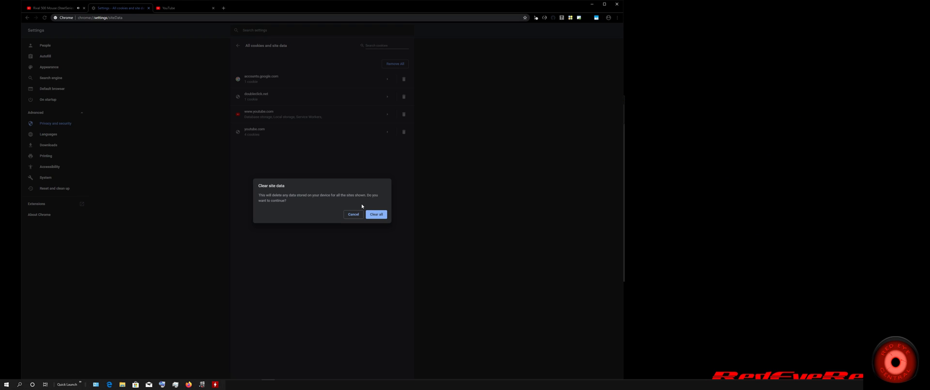
click(376, 215)
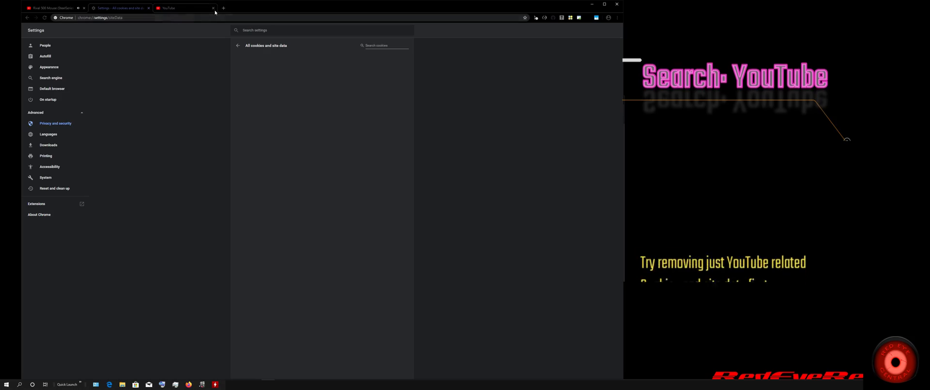
Close the extra YouTube tab and scroll down the refreshed video page to its comments.
click(172, 8)
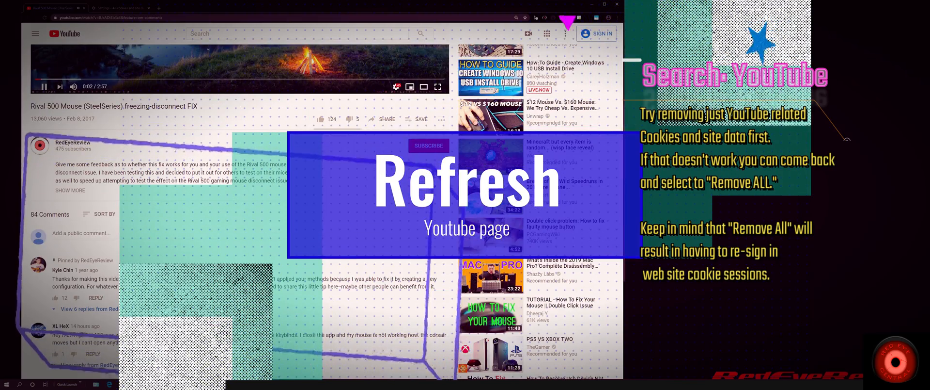
scroll(down, 3)
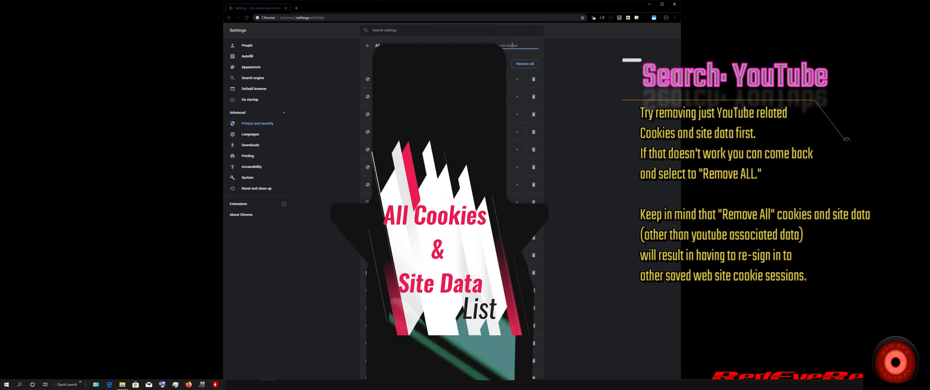
Search cookies for 'you' and bring up the Remove All confirmation.
text(you)
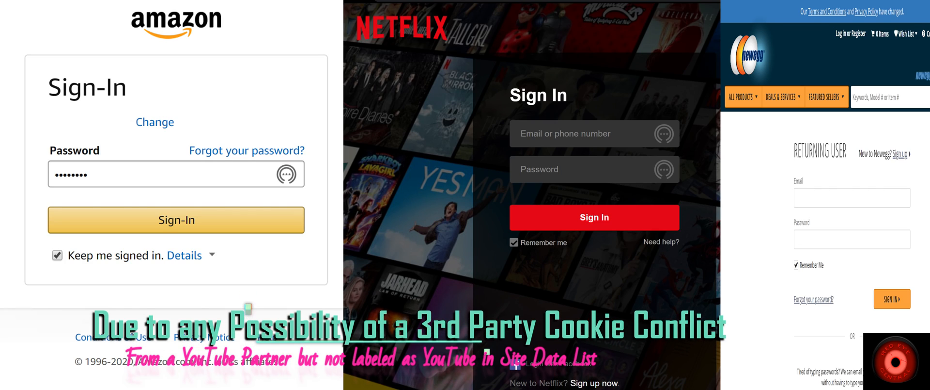
click(56, 255)
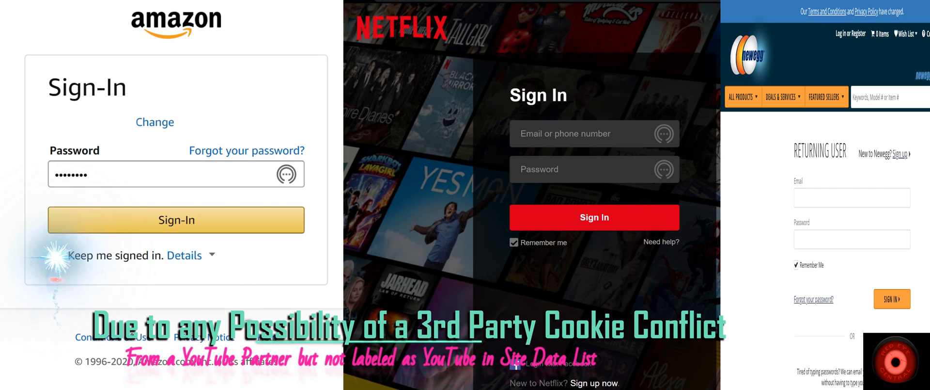
click(57, 254)
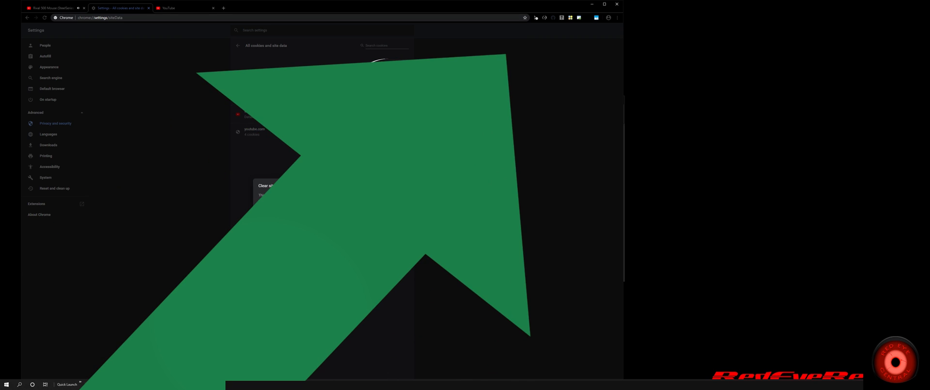
Return to the Rival 500 Mouse video page and scroll down to the loaded comments.
text(youtube)
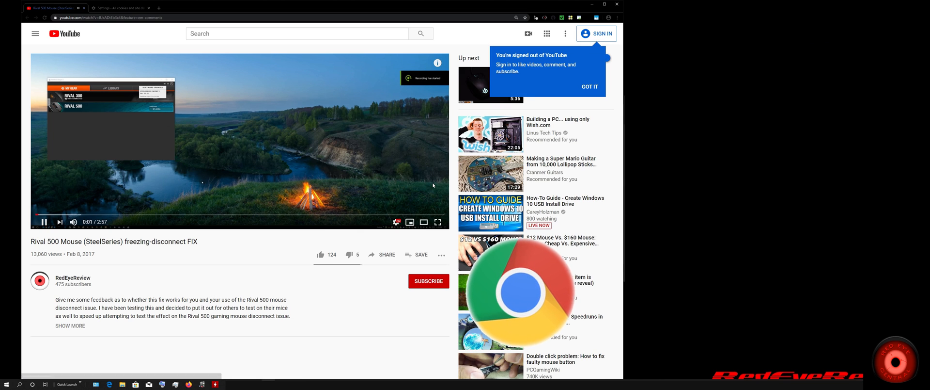
scroll(down, 3)
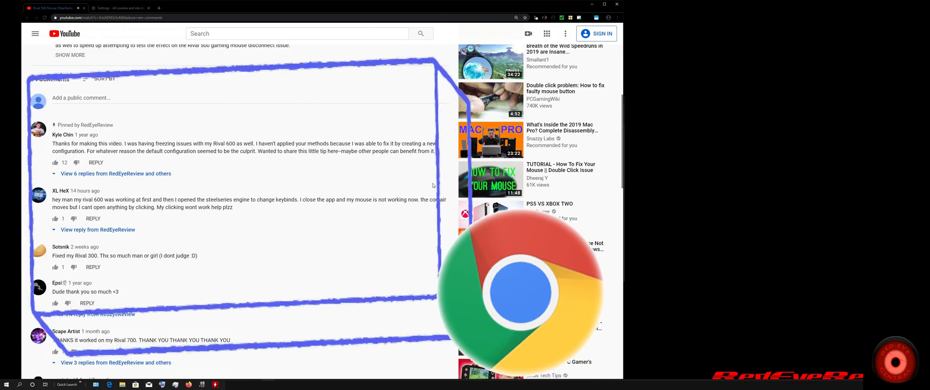
scroll(down, 3)
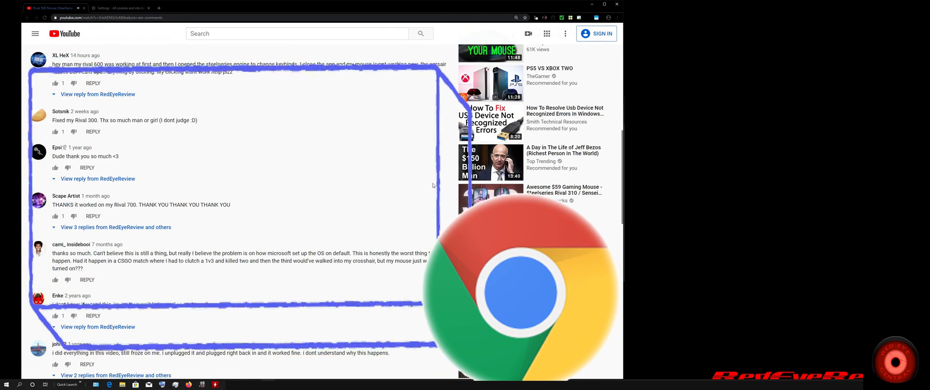